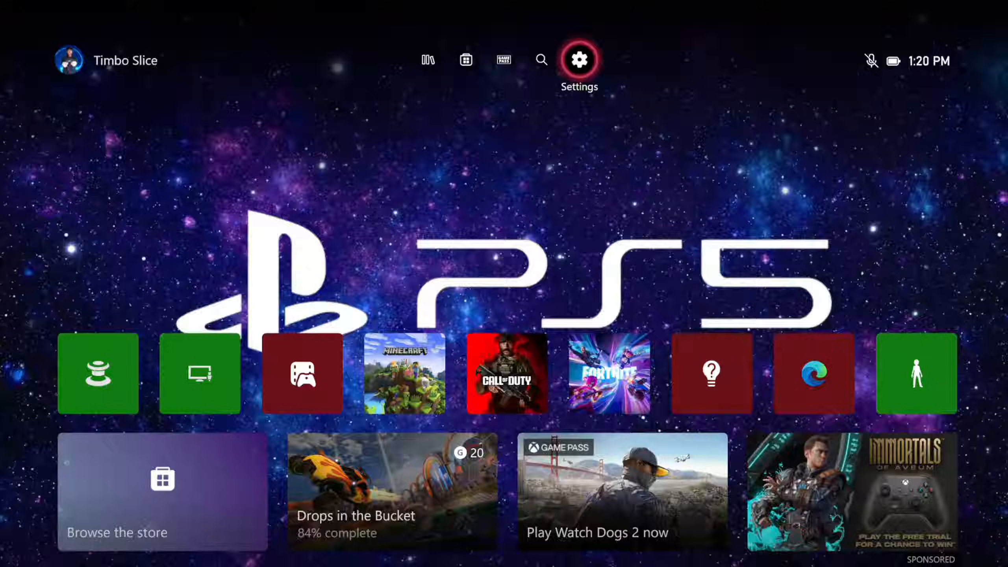
- Go to the Devices & connections page in the console Settings
click(578, 61)
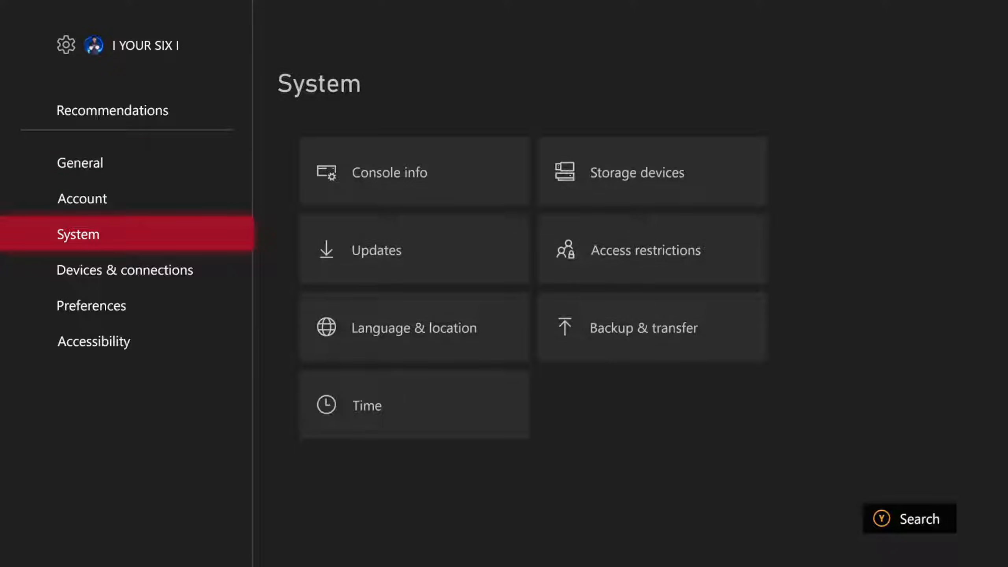
click(125, 270)
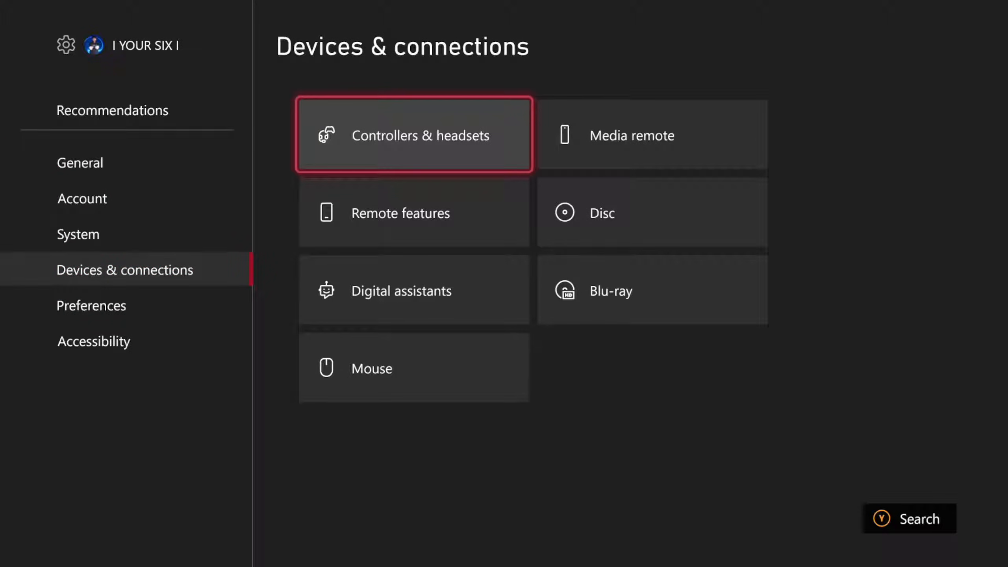
- Show the Elite Series 2 controller's more-options page in Xbox Accessories
click(413, 135)
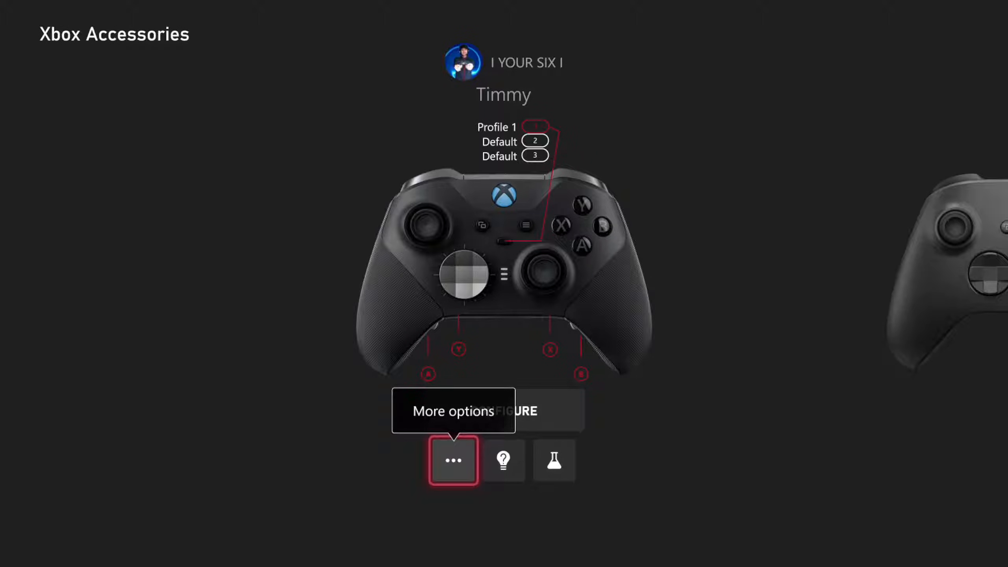
click(453, 460)
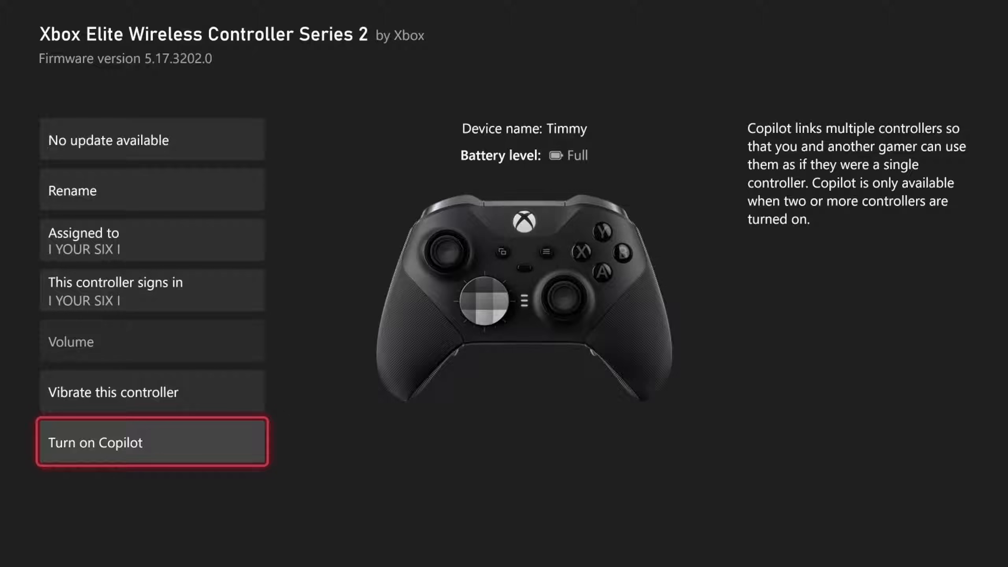
- Turn on Copilot for the Elite Series 2 controller and return to the home dashboard
click(152, 442)
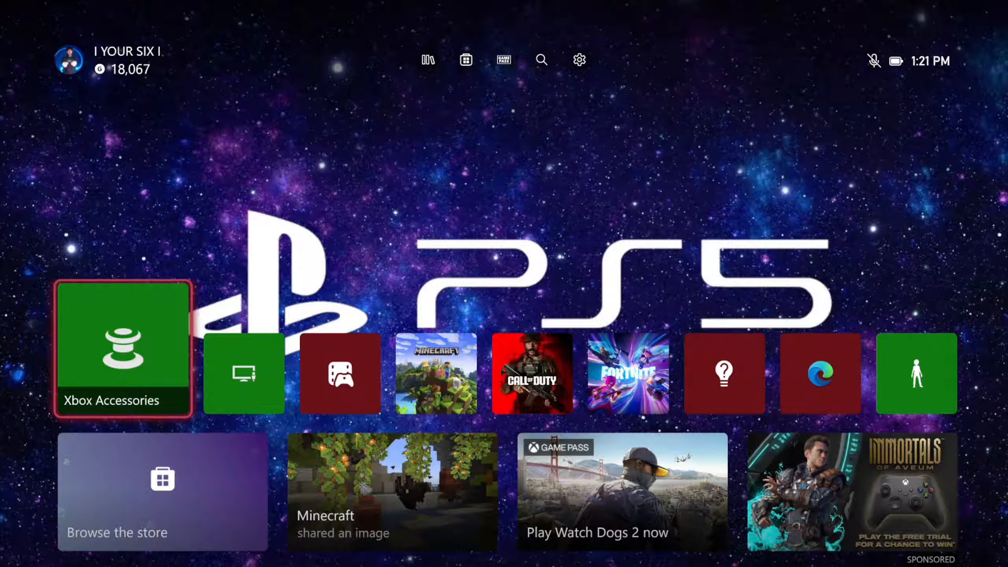
scroll(down, 3)
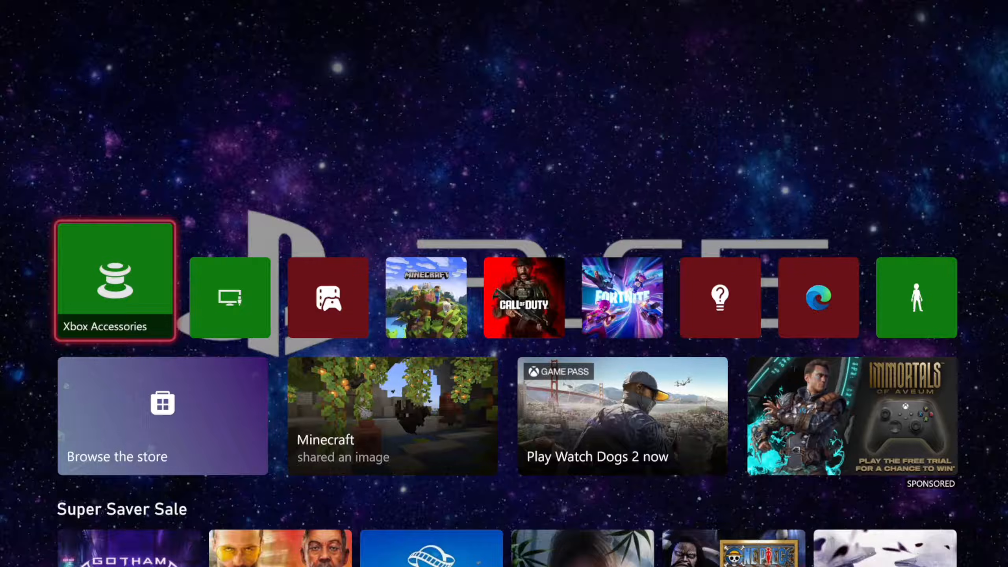